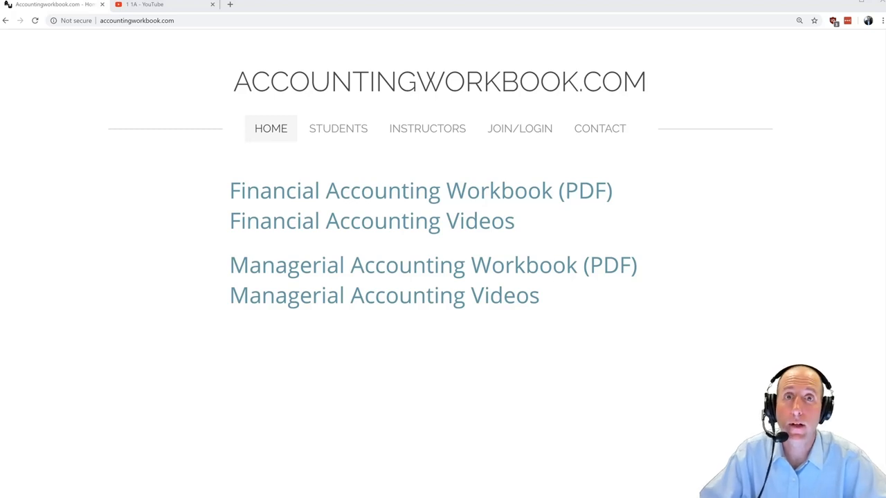
Open the Financial Accounting Workbook PDF, then the Financial Accounting Videos page.
{"action": "triple_click", "coordinate": [440, 81]}
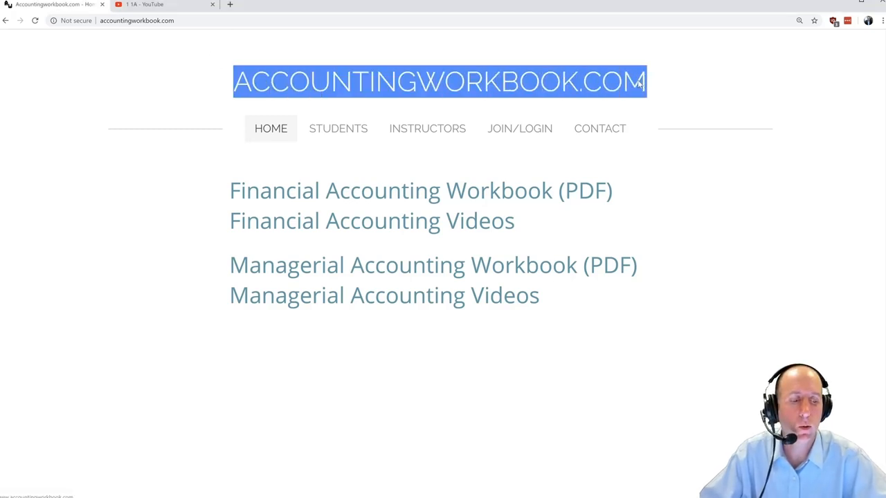
{"action": "mouse_move", "coordinate": [377, 194]}
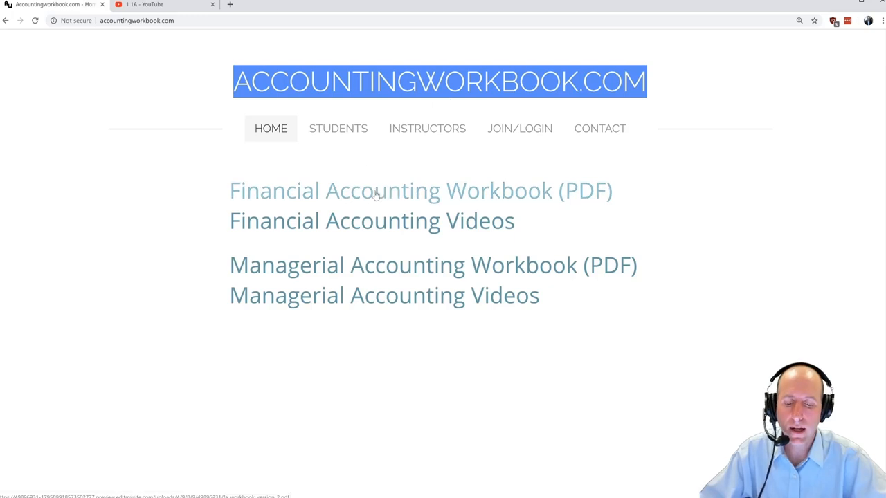
{"action": "left_click", "coordinate": [421, 191]}
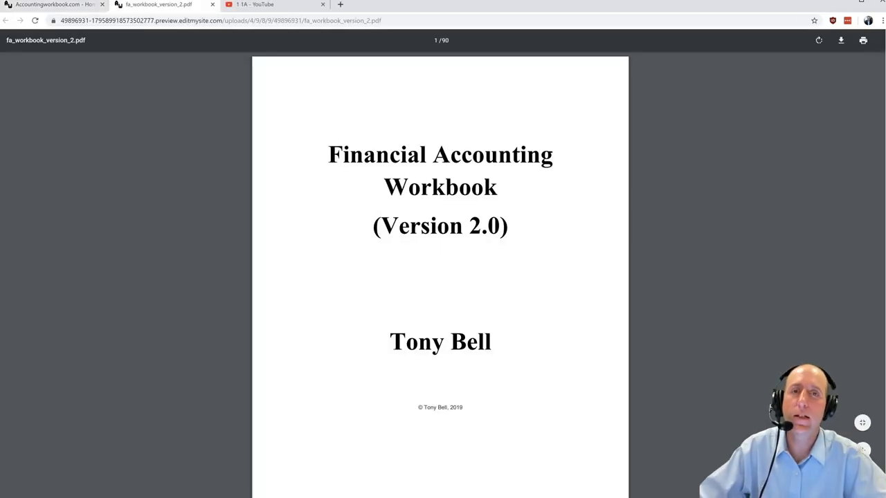
{"action": "mouse_move", "coordinate": [310, 149]}
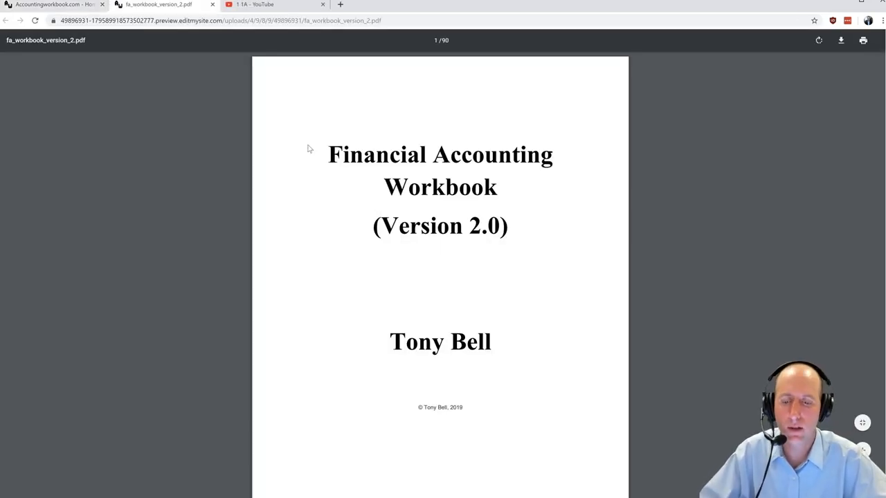
{"action": "left_click", "coordinate": [52, 6]}
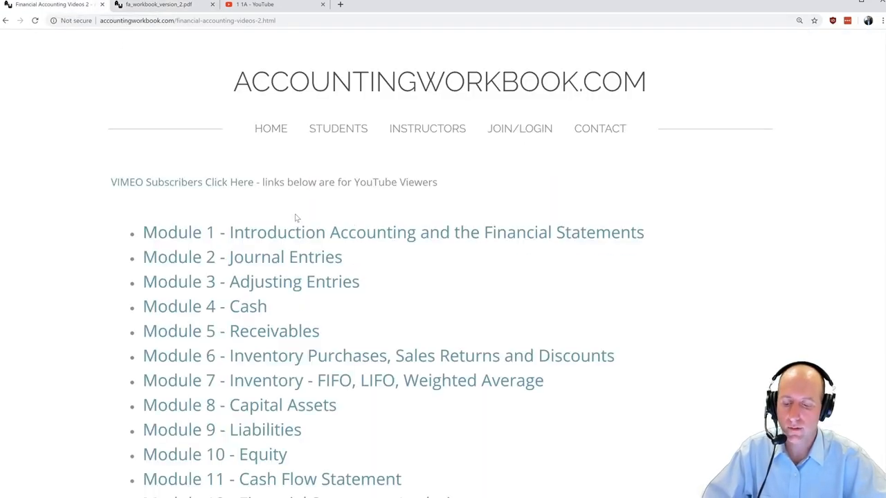
Open the Module 1 Videos page and scroll through its lesson list.
{"action": "left_click", "coordinate": [393, 233]}
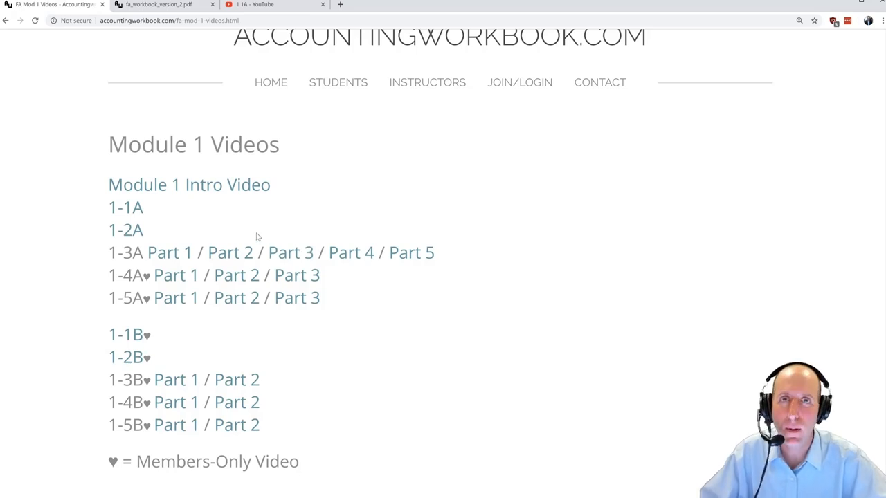
{"action": "scroll", "scroll_direction": "down", "scroll_amount": 3}
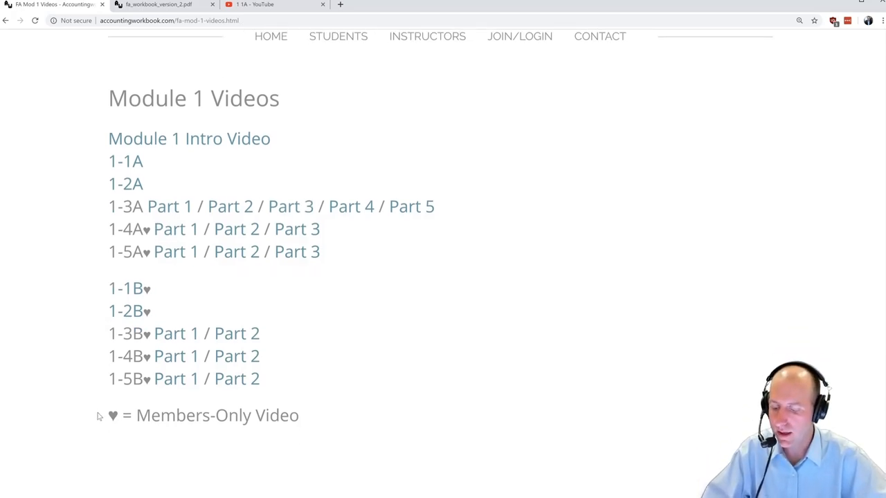
{"action": "left_click_drag", "start_coordinate": [108, 415], "coordinate": [302, 415]}
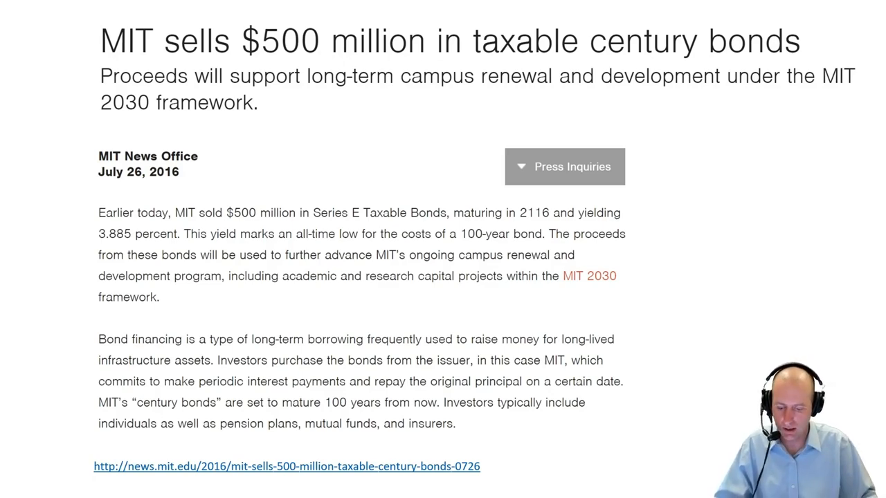
Scroll down to the MIT $500 million bond article to mark it up.
{"action": "scroll", "scroll_direction": "down", "scroll_amount": 3}
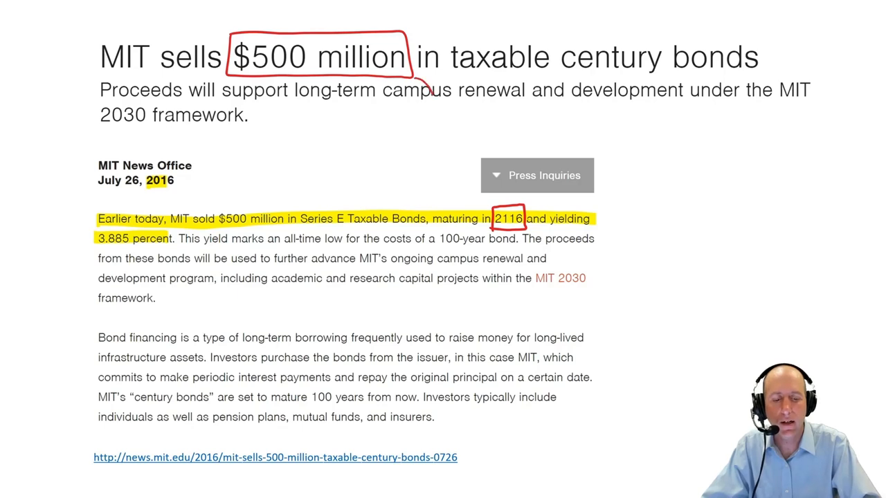
Draw a red arrow from the boxed $500 million to the boxed 2116 maturity.
{"action": "left_click_drag", "start_coordinate": [426, 83], "coordinate": [491, 204]}
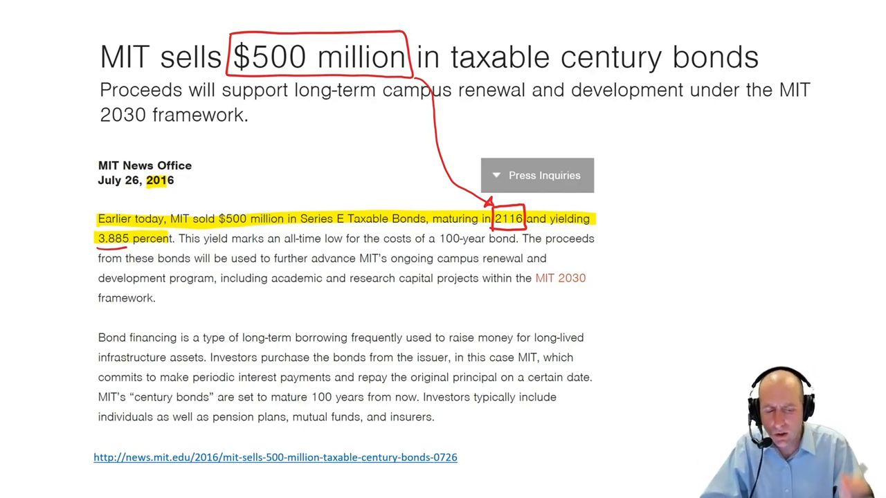
Handwrite the margin example: 1,000,000 at 4% is 40,000/yr, ÷2 = 20,000 each 6 mo.
{"action": "left_click_drag", "start_coordinate": [623, 204], "coordinate": [615, 311]}
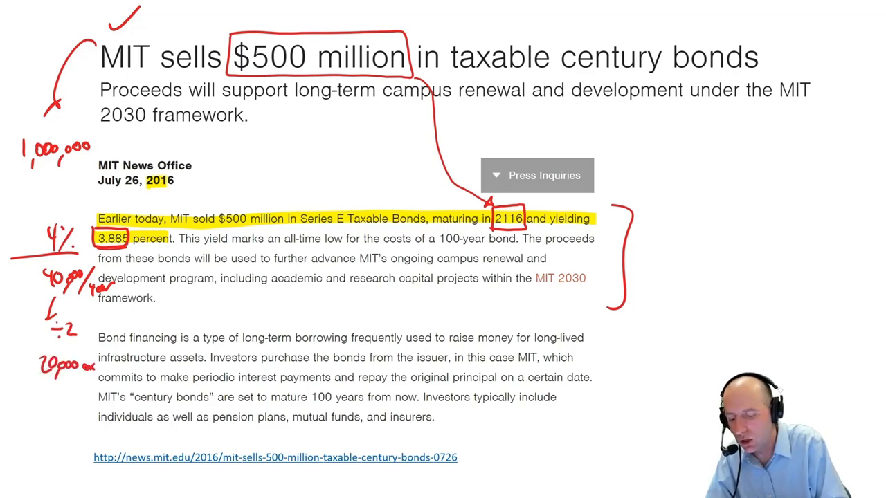
{"action": "type", "text": "each 6 mo"}
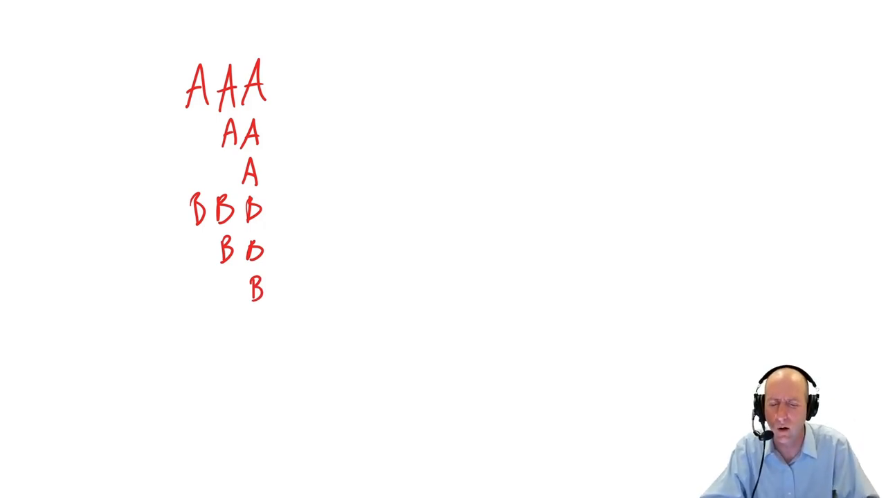
Circle the 1,000,000 figure and label the rating list from Risky at B up to Safe at AAA.
{"action": "type", "text": "R"}
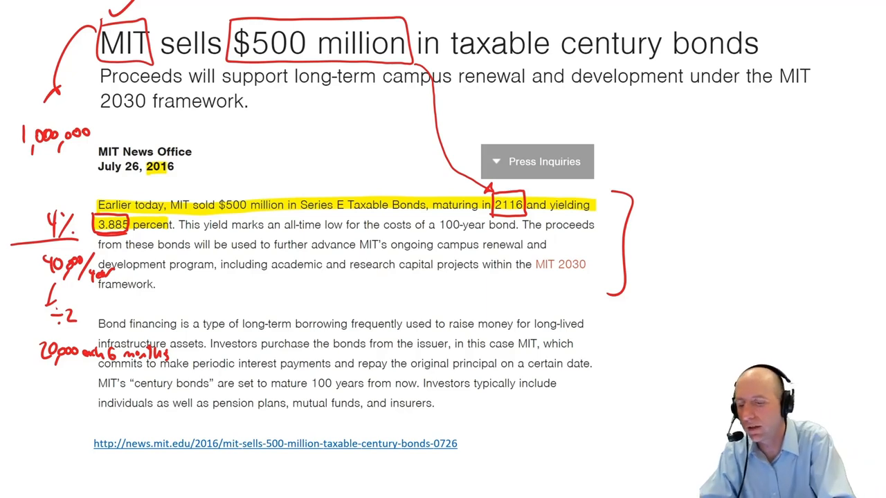
{"action": "left_click_drag", "start_coordinate": [14, 110], "coordinate": [121, 155]}
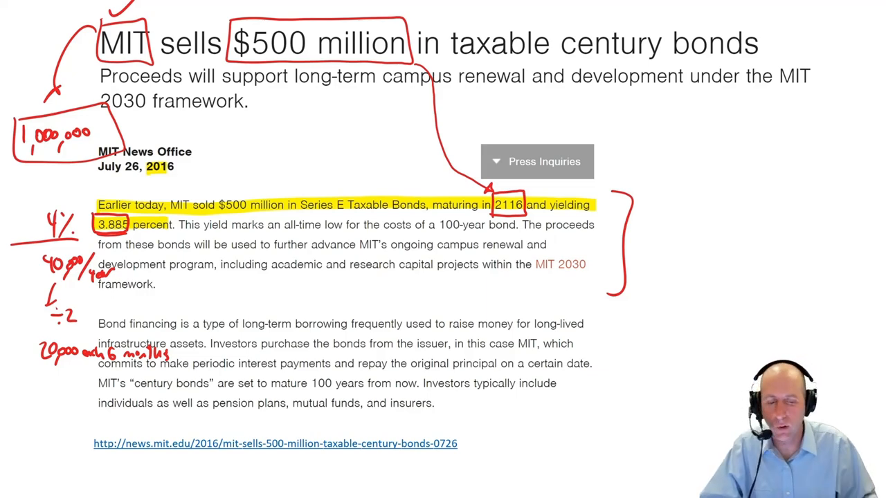
{"action": "scroll", "scroll_direction": "down", "scroll_amount": 3}
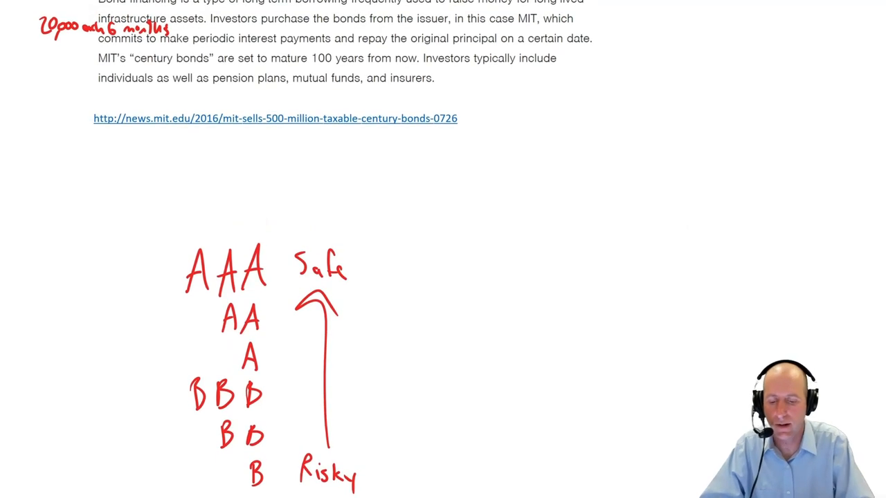
Check AAA and note Harvard Bond 5% versus MIT Bond 4% beside it.
{"action": "left_click_drag", "start_coordinate": [235, 229], "coordinate": [270, 208]}
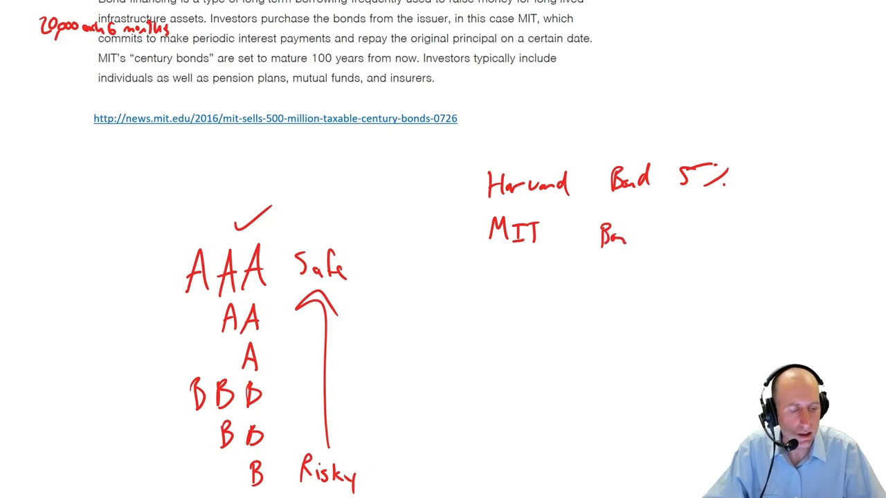
{"action": "type", "text": "4%"}
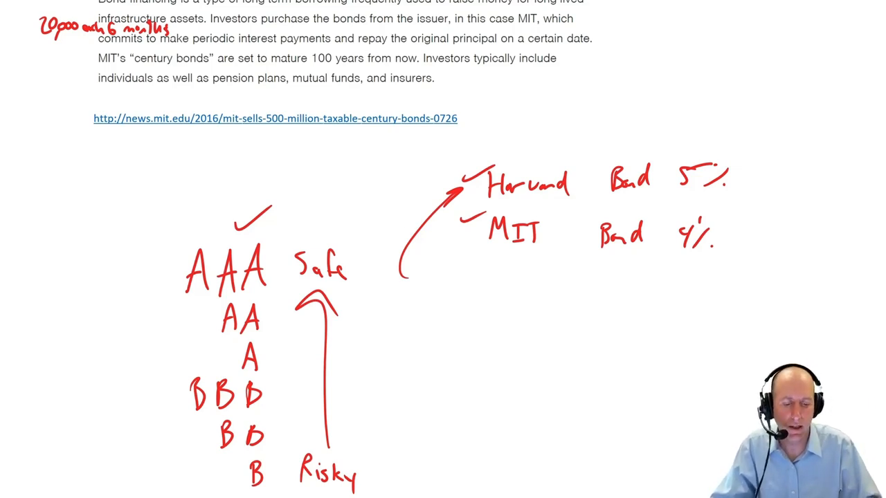
Handwrite 'Harvard bonds issue at a premium — I pay more than they pay back (low)'.
{"action": "type", "text": "Harv."}
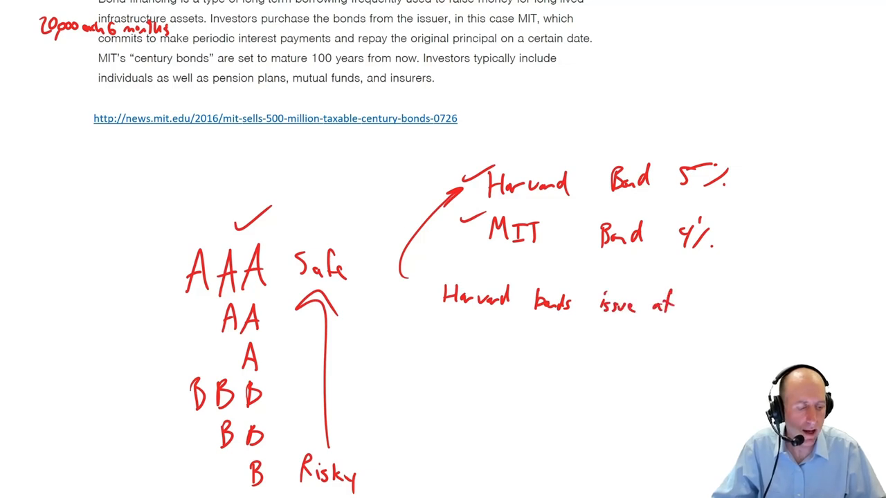
{"action": "type", "text": "a prem."}
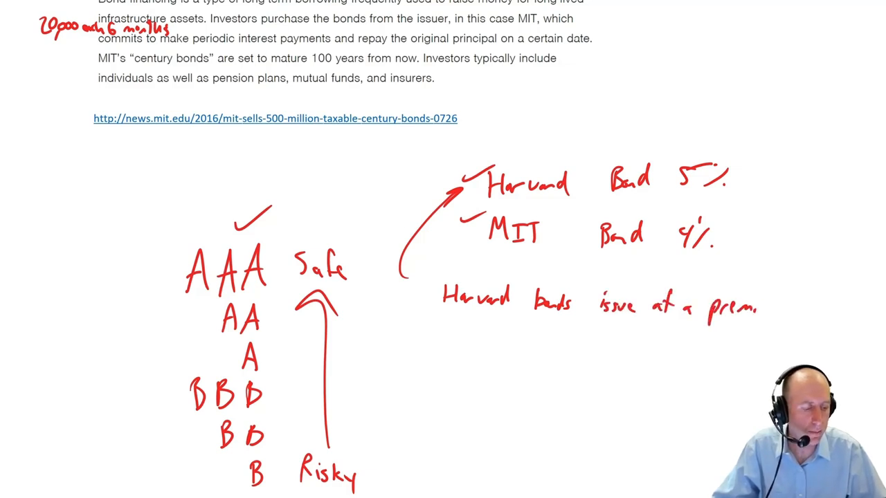
{"action": "type", "text": "ium"}
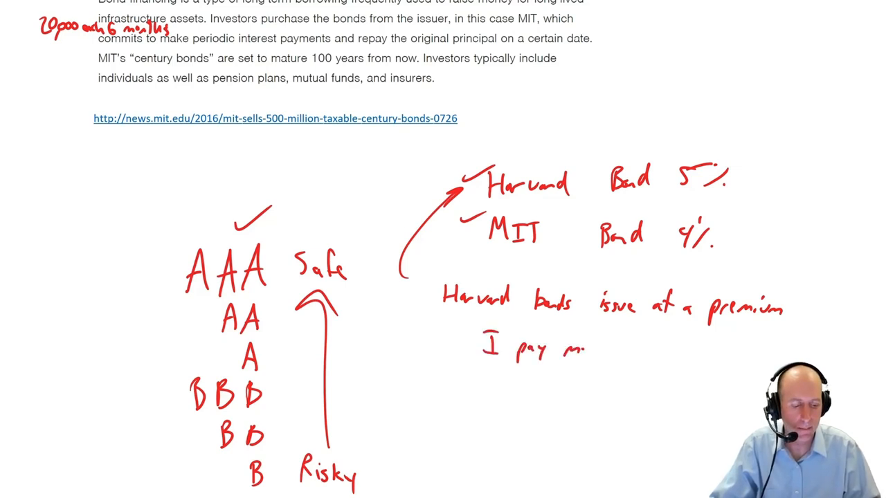
{"action": "type", "text": "more"}
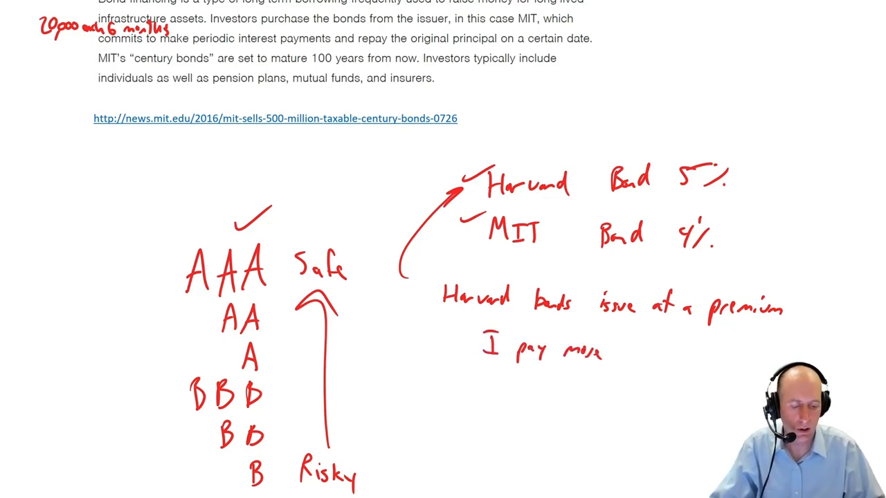
{"action": "type", "text": "(low"}
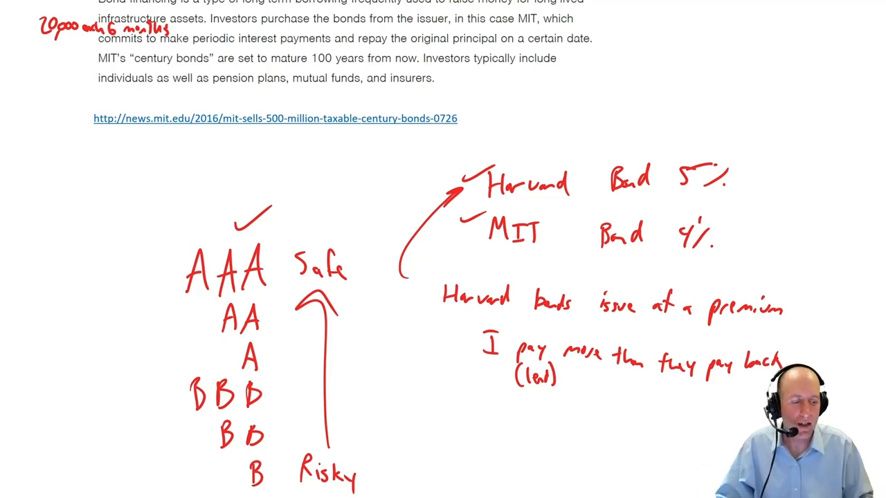
{"action": "left_click_drag", "start_coordinate": [387, 371], "coordinate": [457, 316]}
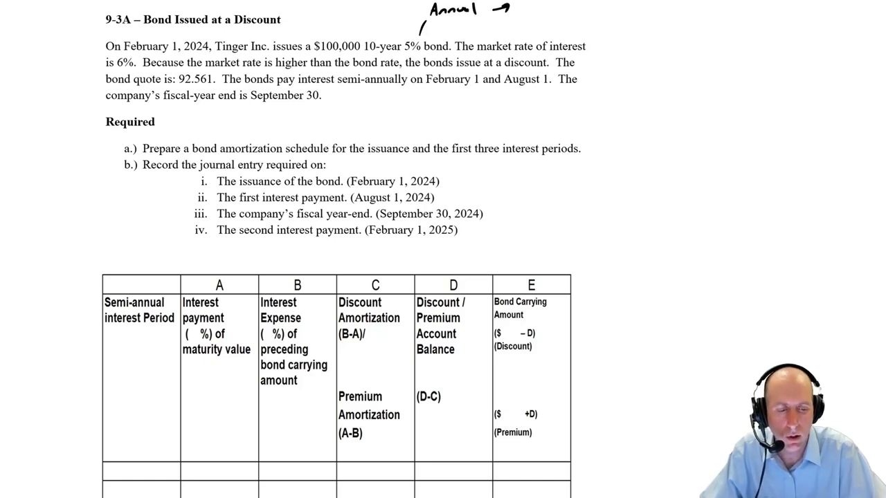
Circle the 5% bond rate and note 3% every six months in the margin.
{"action": "type", "text": "eve"}
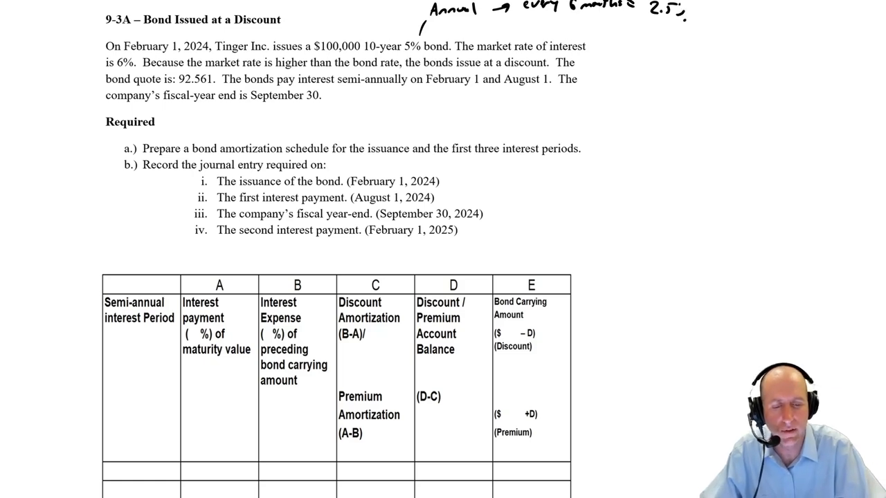
{"action": "left_click_drag", "start_coordinate": [404, 39], "coordinate": [415, 55]}
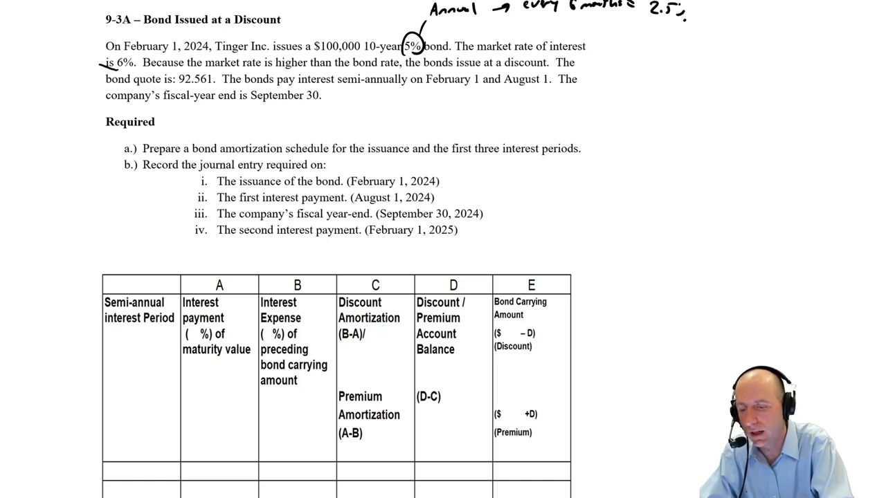
{"action": "type", "text": "3'1."}
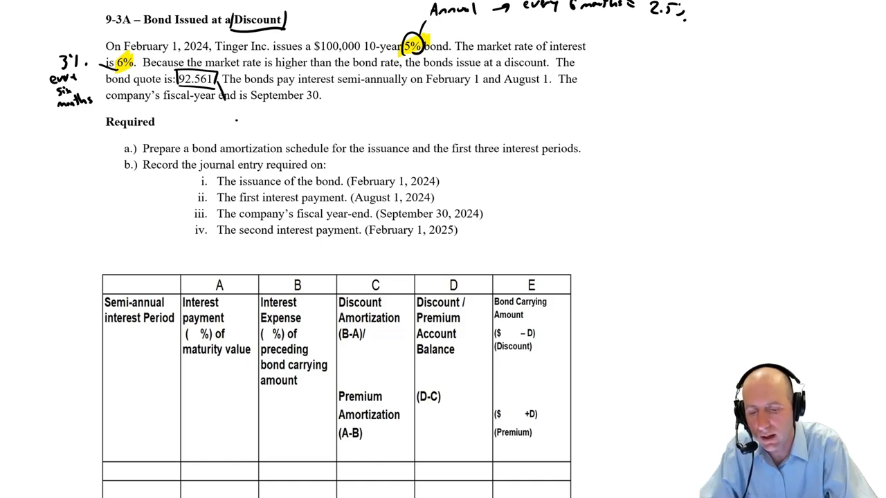
Handwrite the note '92.561% of what we asked for' beside the quote.
{"action": "left_click", "coordinate": [241, 114]}
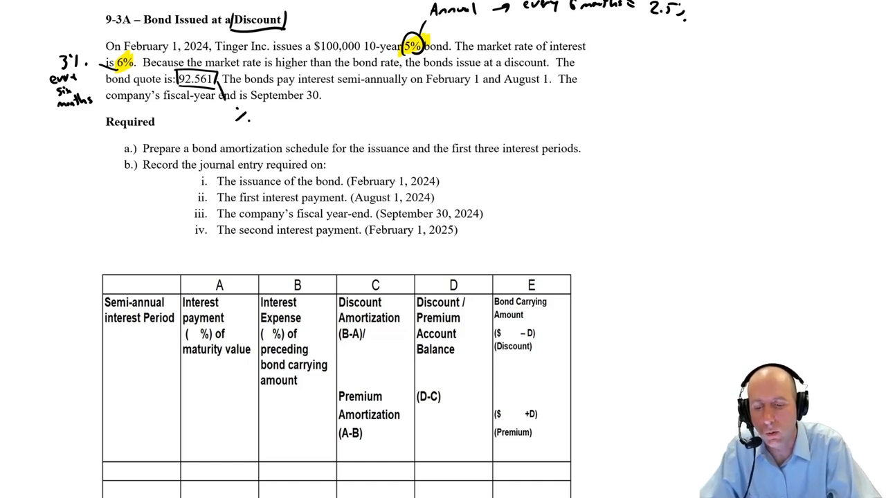
{"action": "type", "text": "92.561% of c"}
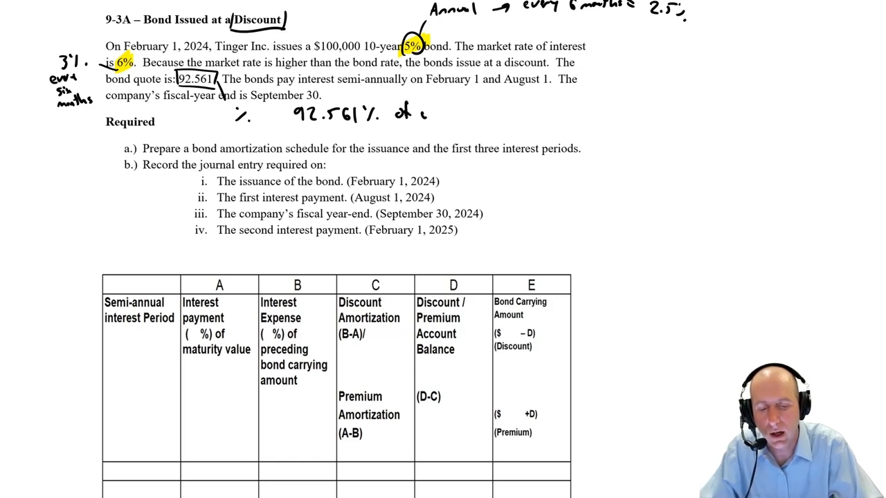
{"action": "type", "text": "what we asked for"}
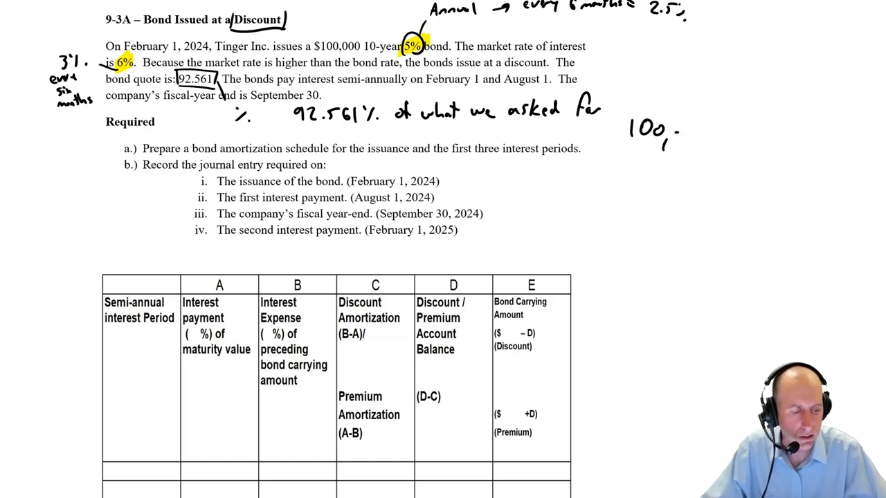
Work out 100,000 × 92.561% = $92,561 in the right margin.
{"action": "type", "text": "000"}
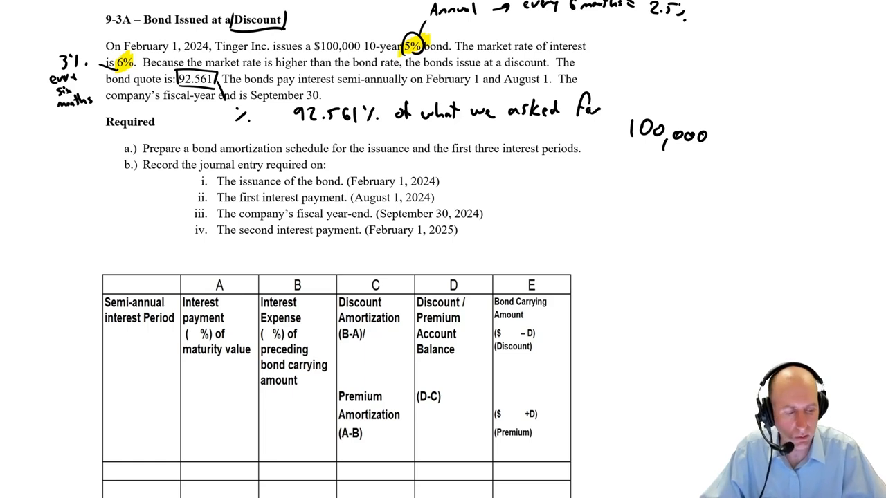
{"action": "type", "text": "92.56"}
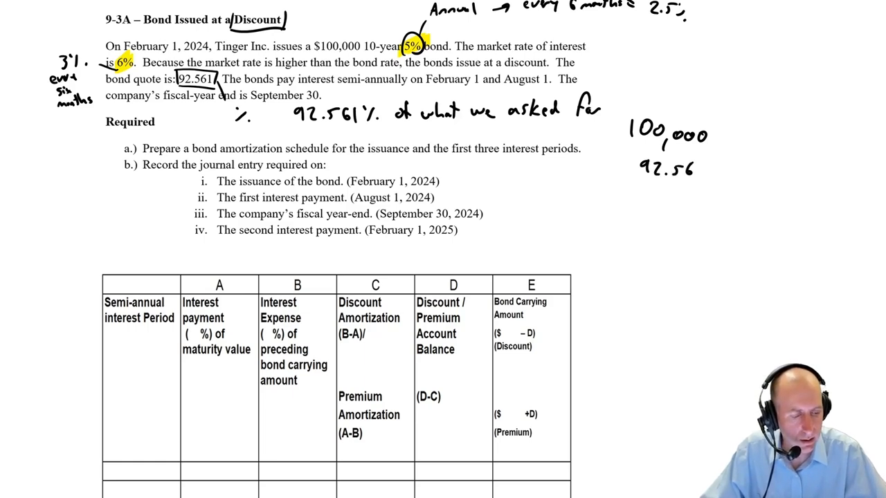
{"action": "type", "text": "92.561%"}
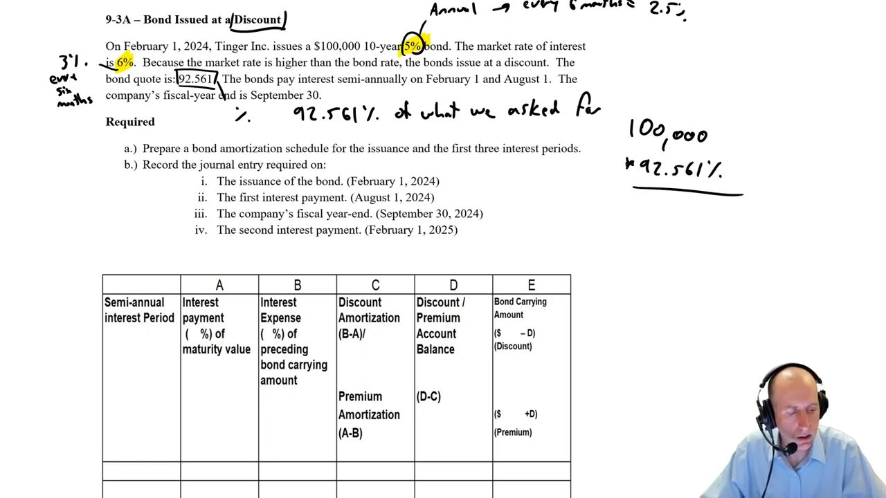
{"action": "type", "text": "92,561"}
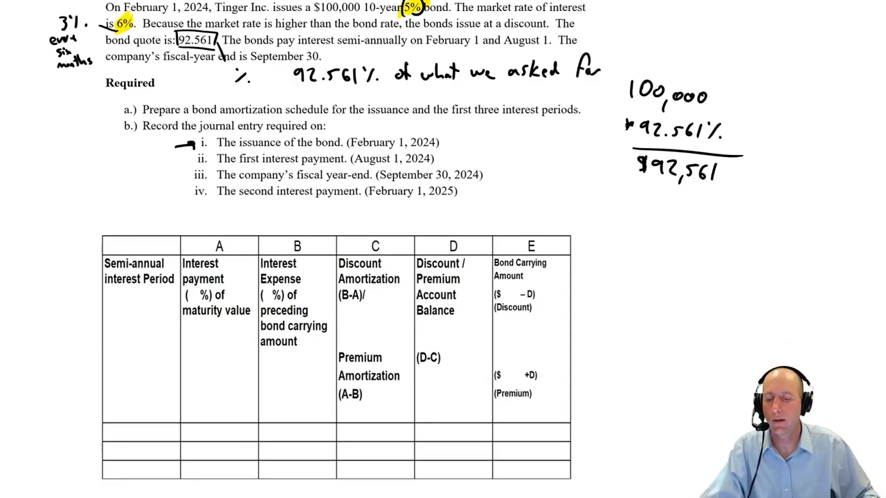
Write the Feb 1, 2024 entry lines: Cash 92,561 and the Bond Payable account.
{"action": "scroll", "scroll_direction": "down", "scroll_amount": 3}
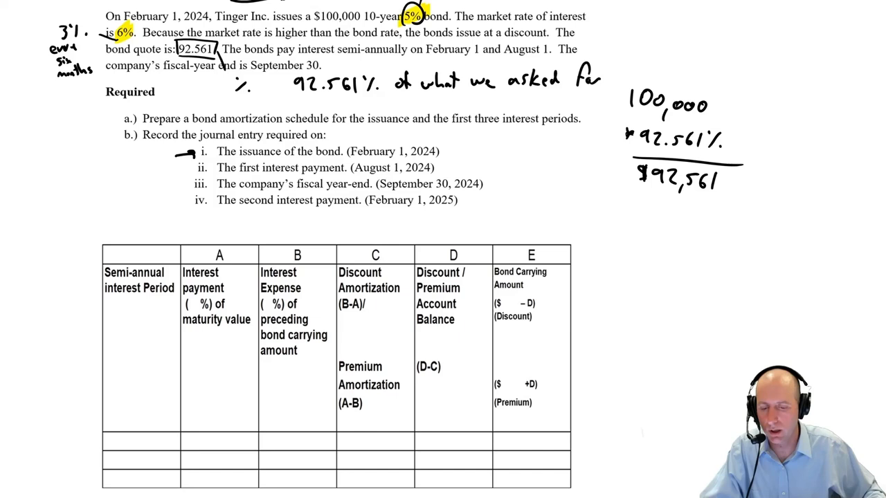
{"action": "scroll", "scroll_direction": "down", "scroll_amount": 3}
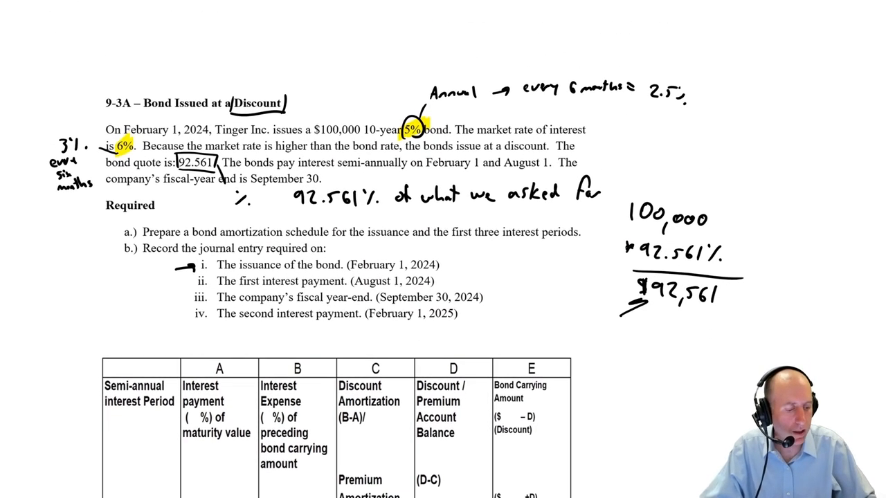
{"action": "scroll", "scroll_direction": "down", "scroll_amount": 3}
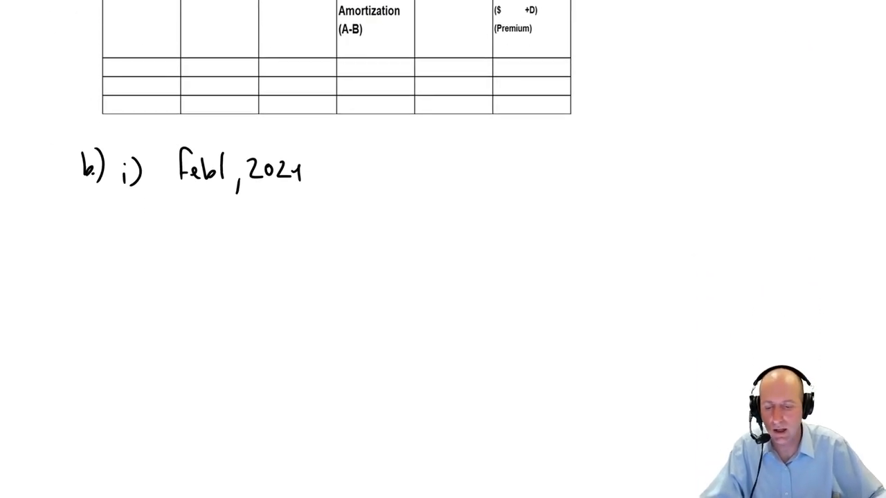
{"action": "type", "text": "Cash"}
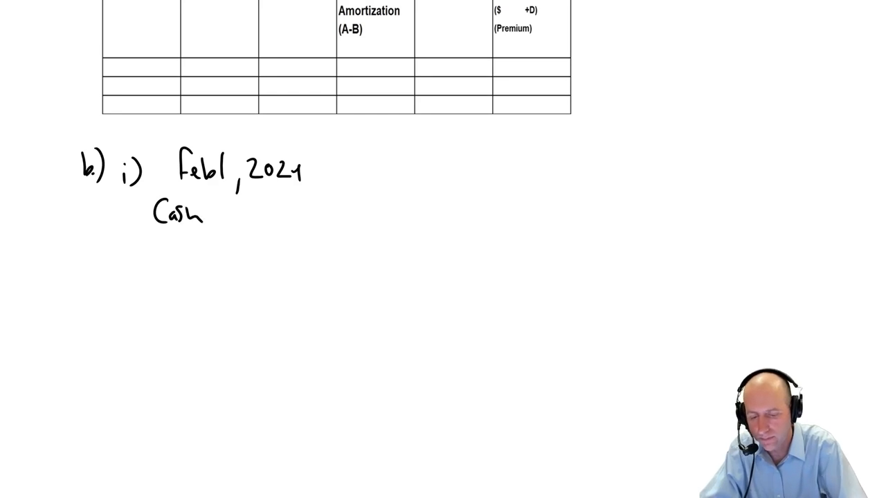
{"action": "type", "text": "92,561"}
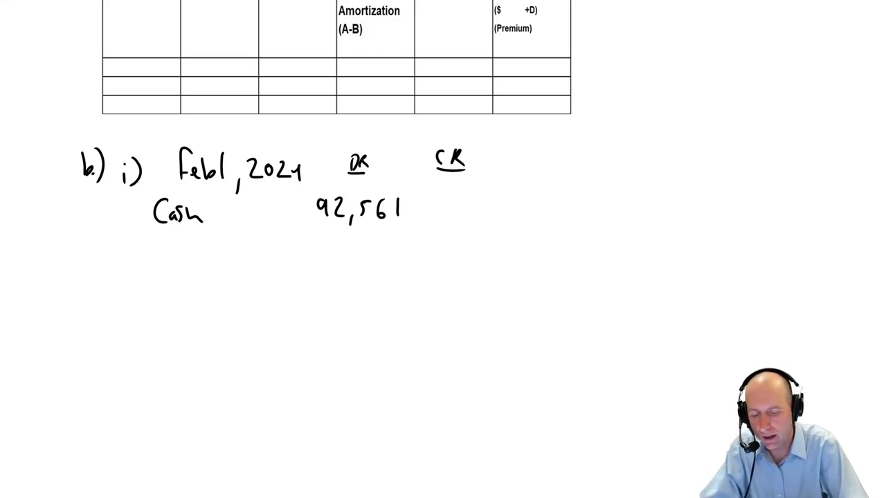
{"action": "type", "text": "Bond Pa"}
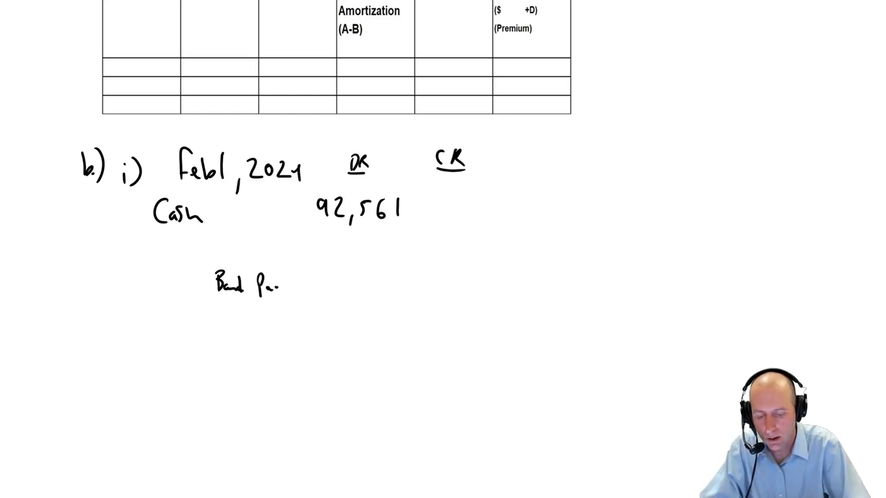
{"action": "type", "text": "Payable"}
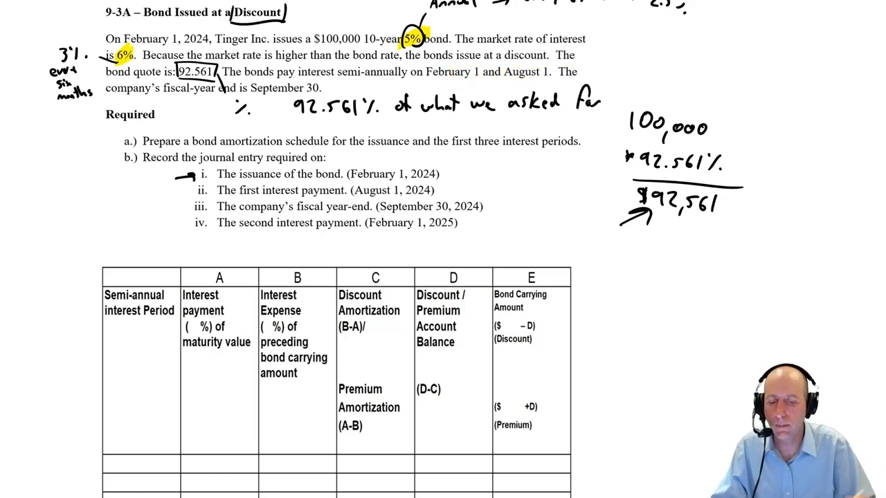
Scroll down through the schedule headings where the 2.5% and 3% rates are noted.
{"action": "scroll", "scroll_direction": "down", "scroll_amount": 3}
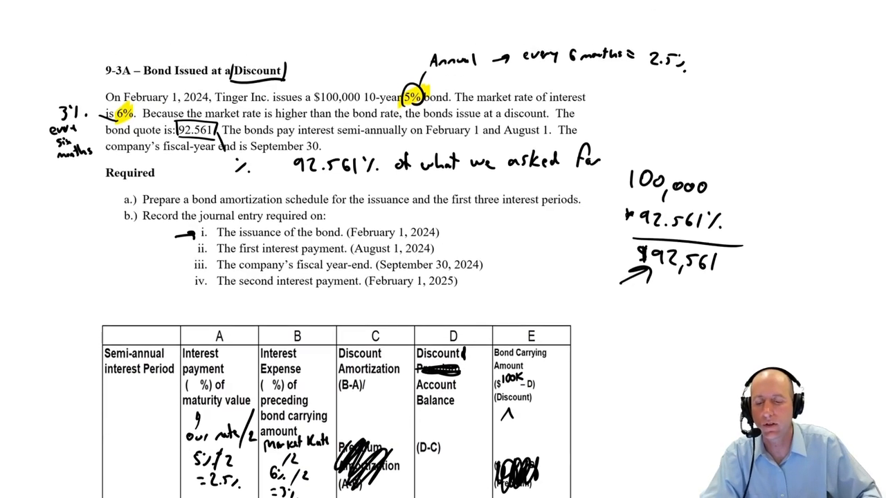
{"action": "scroll", "scroll_direction": "down", "scroll_amount": 3}
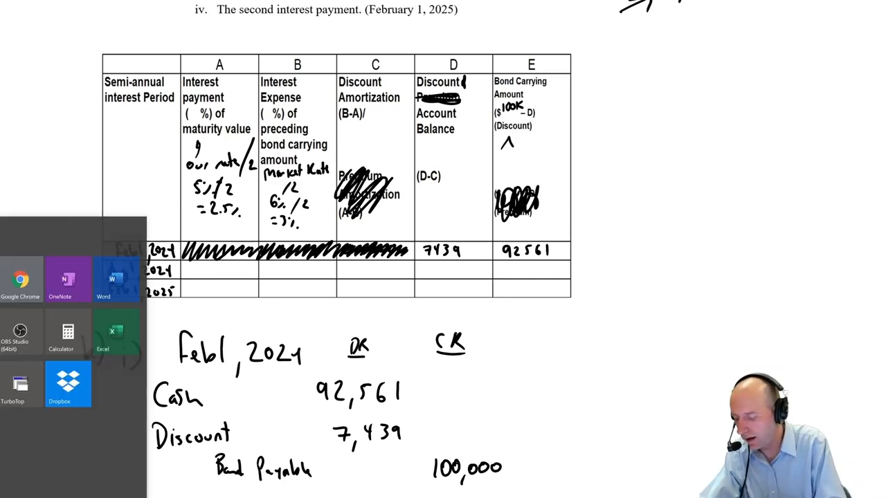
Launch Calculator to compute 100,000 × 2.5% and 92,561 × 3% for Aug 1, 2024.
{"action": "left_click", "coordinate": [61, 332]}
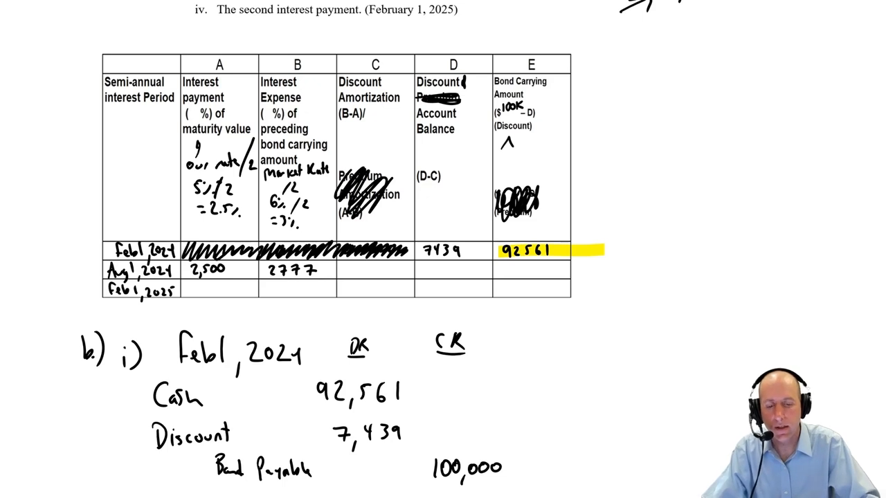
{"action": "type", "text": "277"}
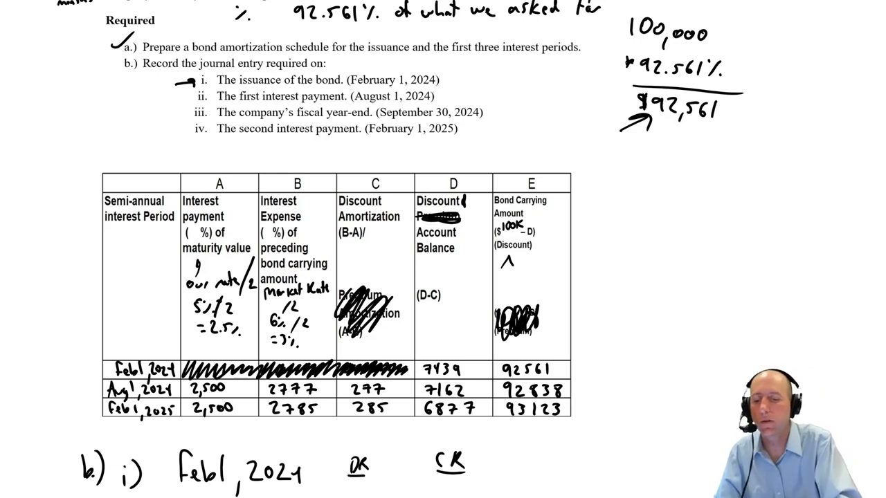
Bracket the remaining journal entry dates ii–iv near the top of the page.
{"action": "left_click", "coordinate": [185, 97]}
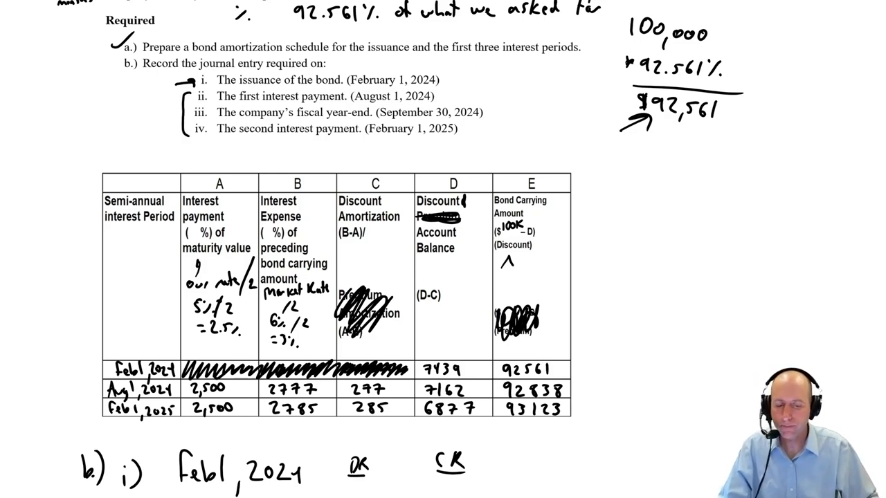
{"action": "left_click", "coordinate": [446, 96]}
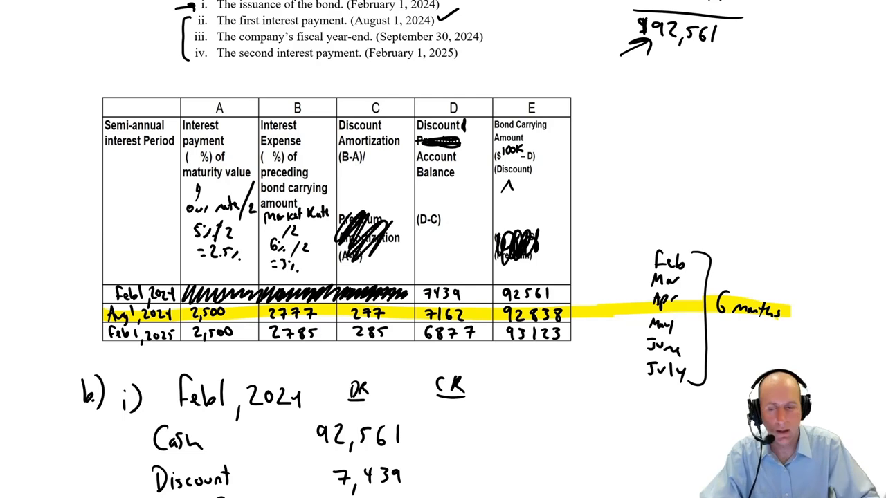
Label entry ii), arrow the 7,439 discount and tick the 92,561 cash debit.
{"action": "scroll", "scroll_direction": "down", "scroll_amount": 3}
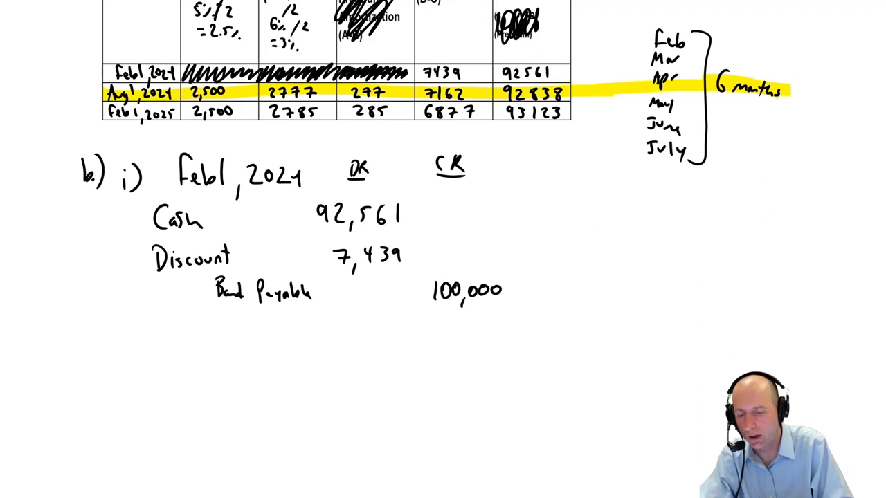
{"action": "type", "text": "ii)"}
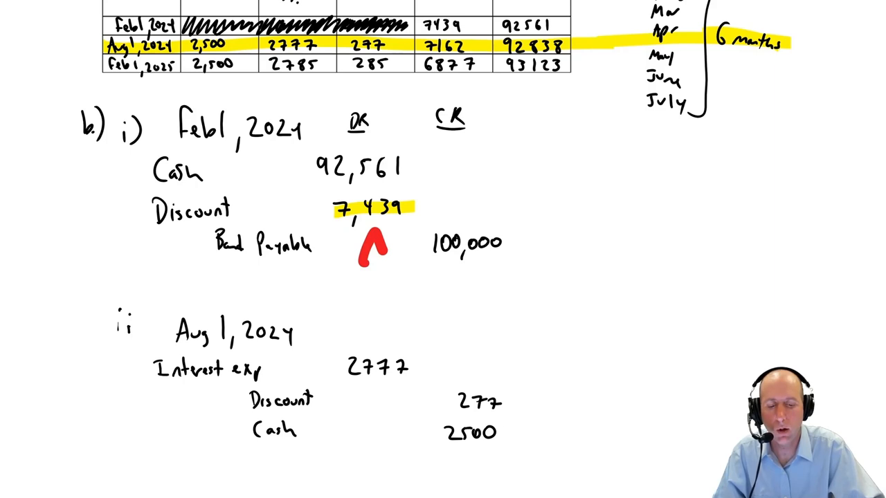
{"action": "left_click_drag", "start_coordinate": [417, 149], "coordinate": [432, 160]}
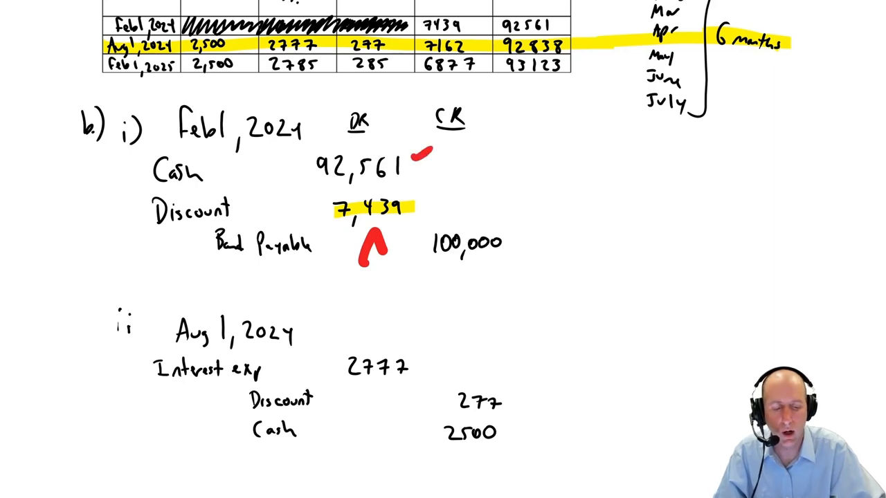
{"action": "left_click_drag", "start_coordinate": [523, 233], "coordinate": [551, 221]}
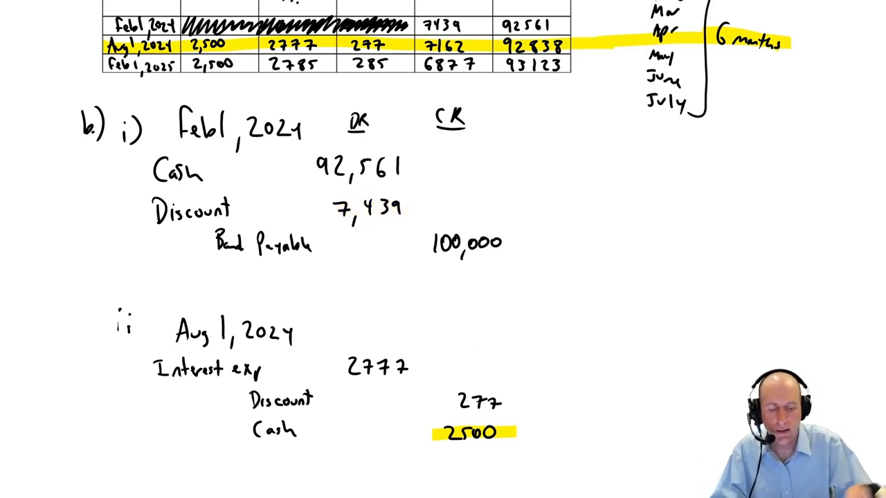
Handwrite Aug and Sep beside the table and bracket August–January as 6 months.
{"action": "scroll", "scroll_direction": "down", "scroll_amount": 3}
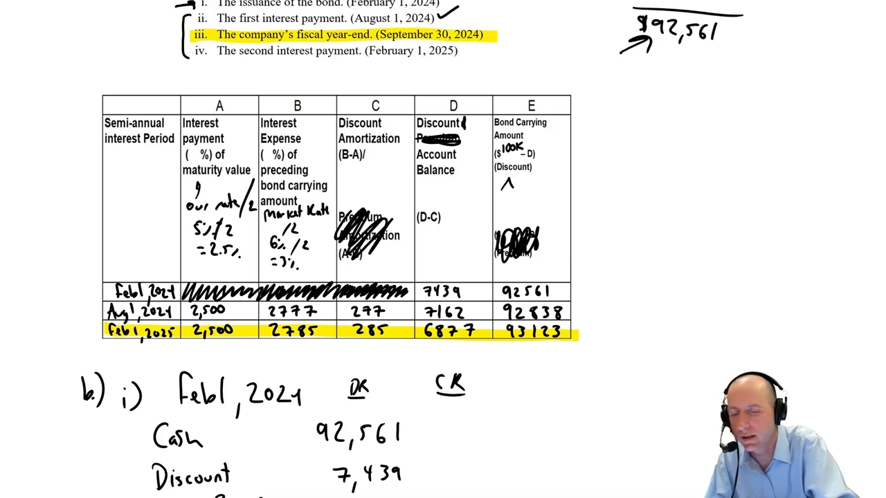
{"action": "type", "text": "Au"}
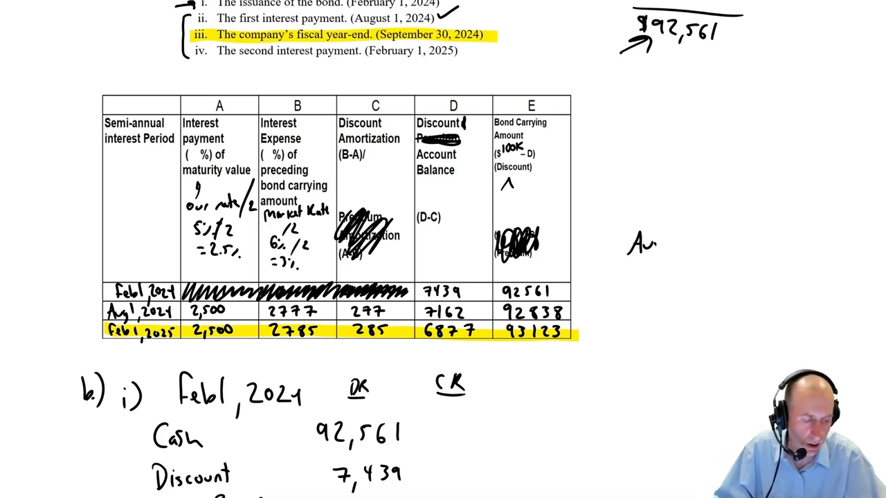
{"action": "type", "text": "Sept"}
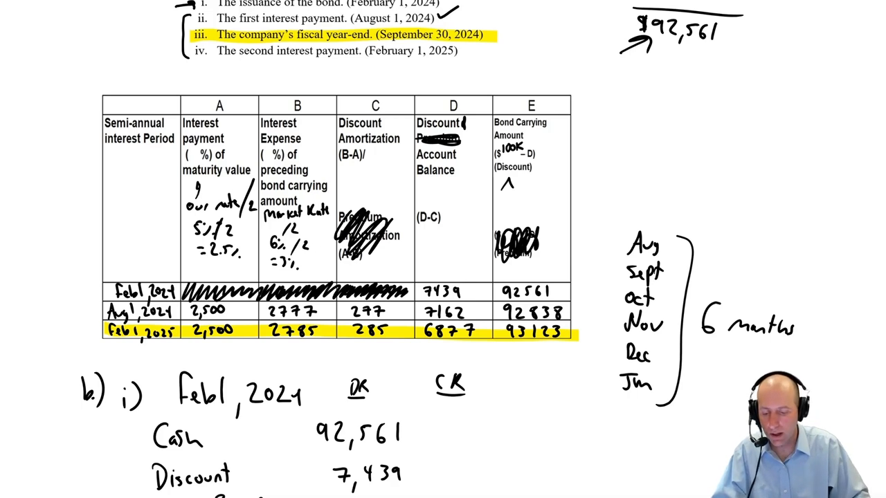
{"action": "left_click_drag", "start_coordinate": [623, 221], "coordinate": [747, 284]}
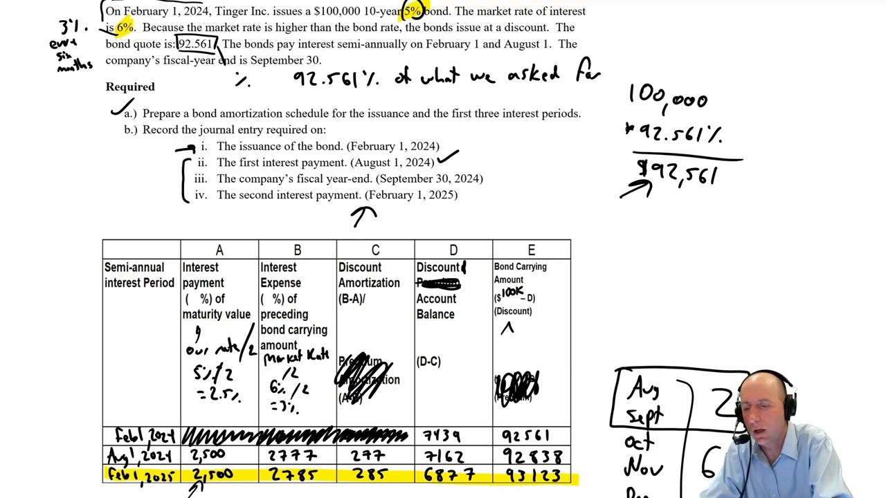
Draw a curved arrow from the Sept 30 entry (iii) down to part iv.
{"action": "scroll", "scroll_direction": "down", "scroll_amount": 3}
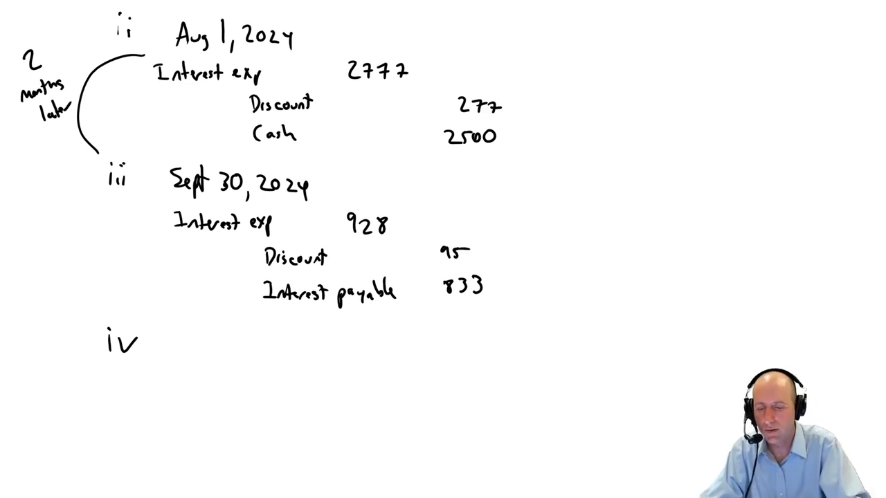
{"action": "left_click_drag", "start_coordinate": [104, 208], "coordinate": [69, 332]}
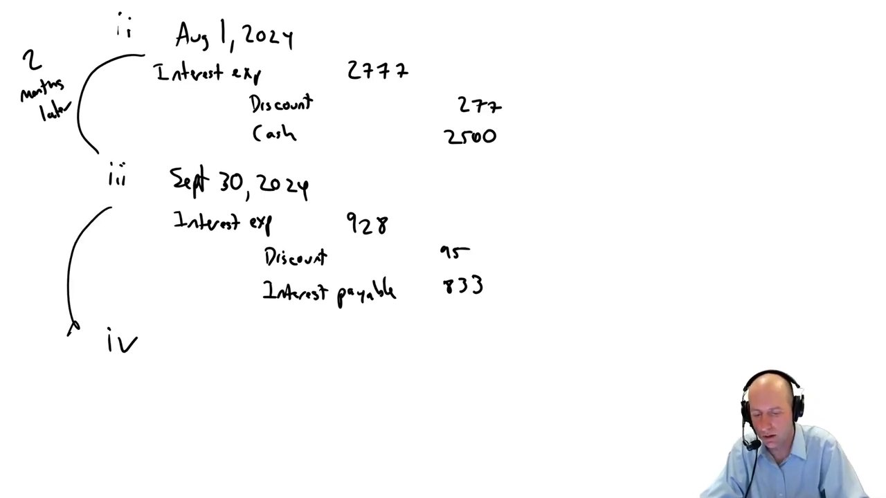